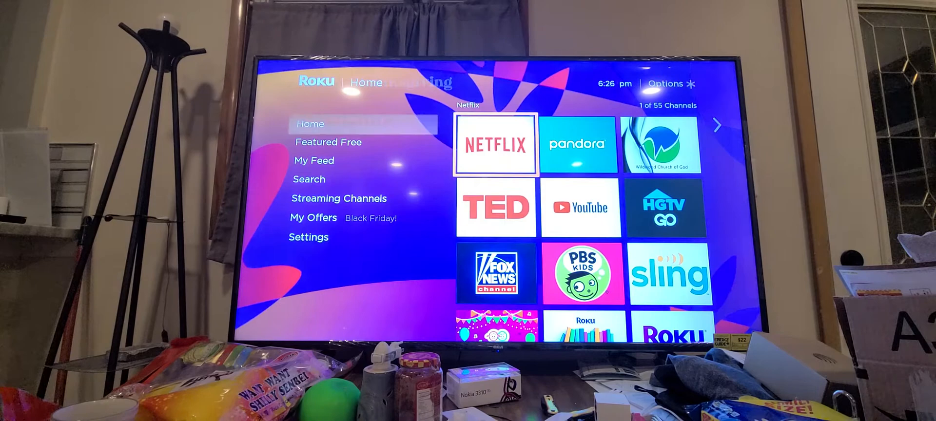
scroll(right, 3)
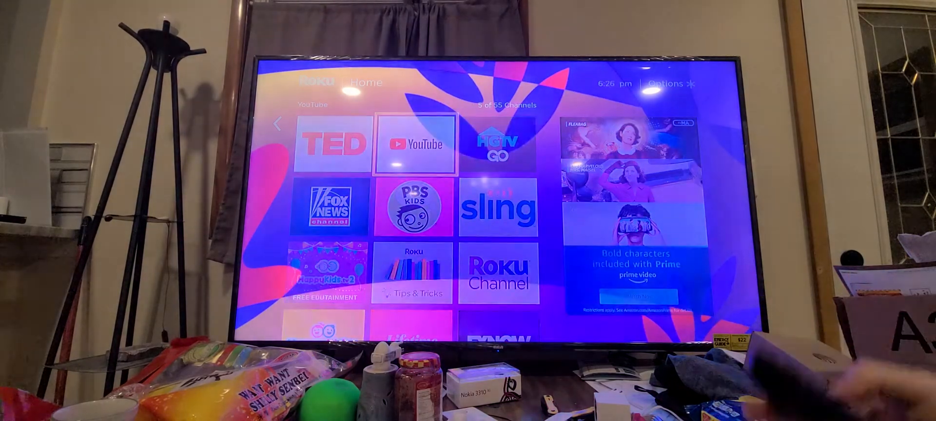